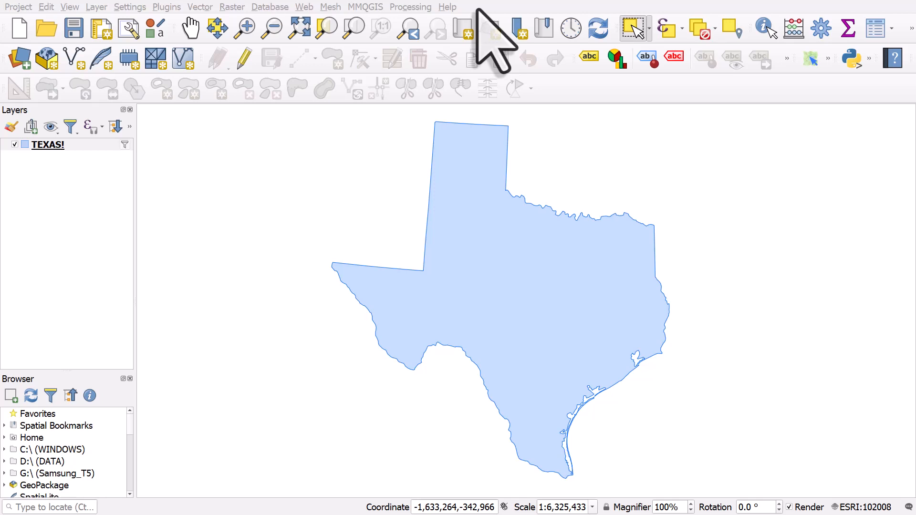
pyautogui.moveTo(105, 30)
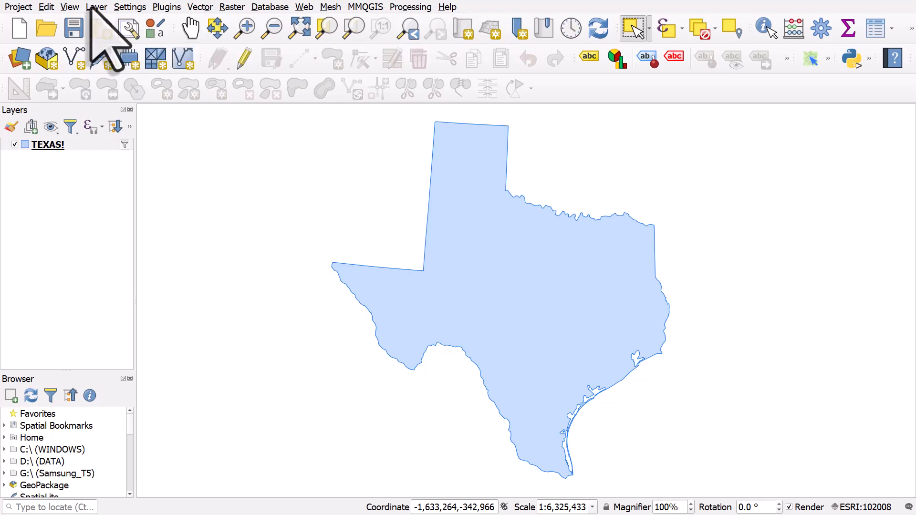
# Step: Review the toolbars list, then put the TEXAS! layer into editing mode
pyautogui.click(69, 6)
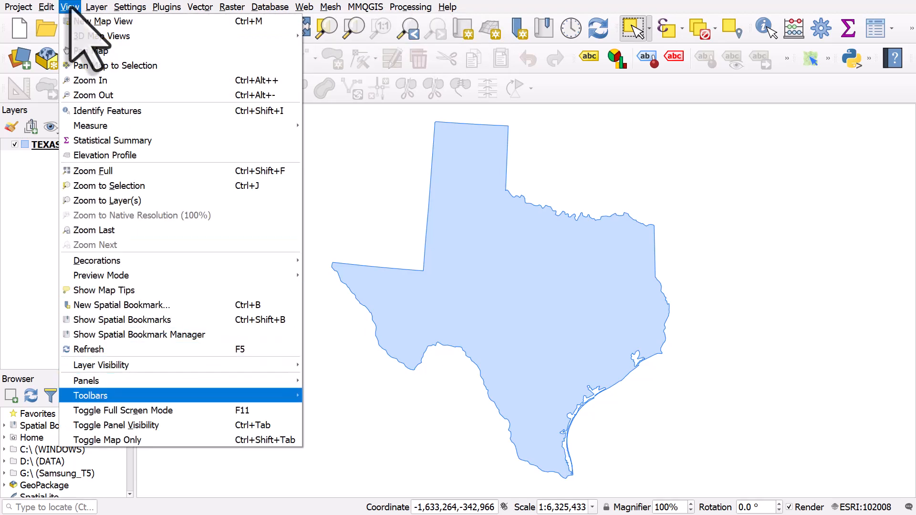
pyautogui.click(92, 395)
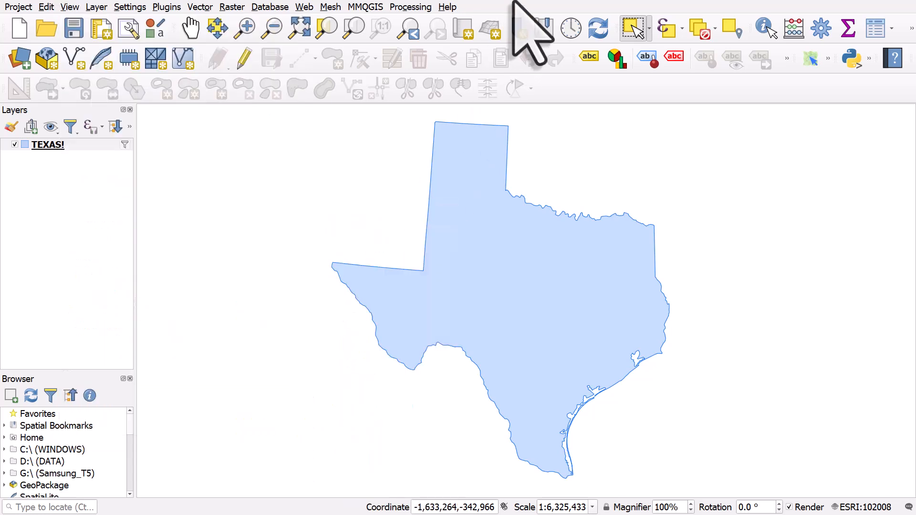
pyautogui.moveTo(64, 182)
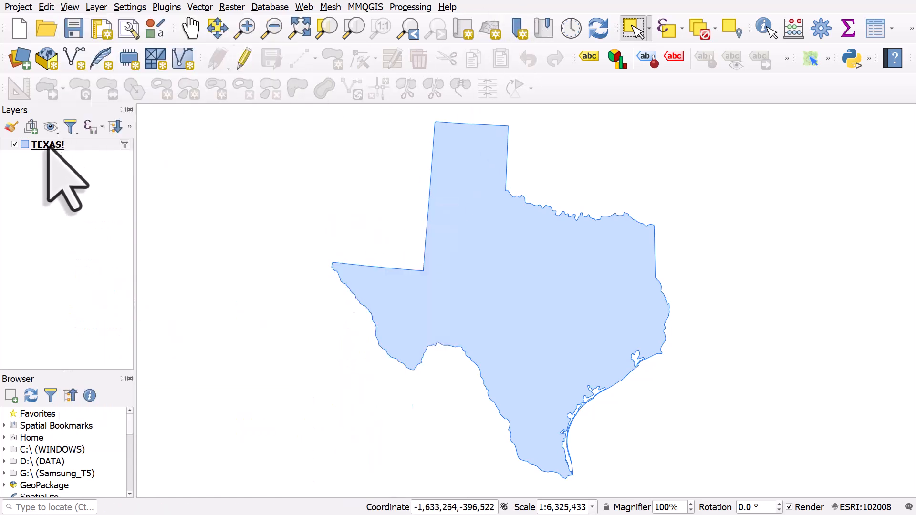
pyautogui.click(47, 145)
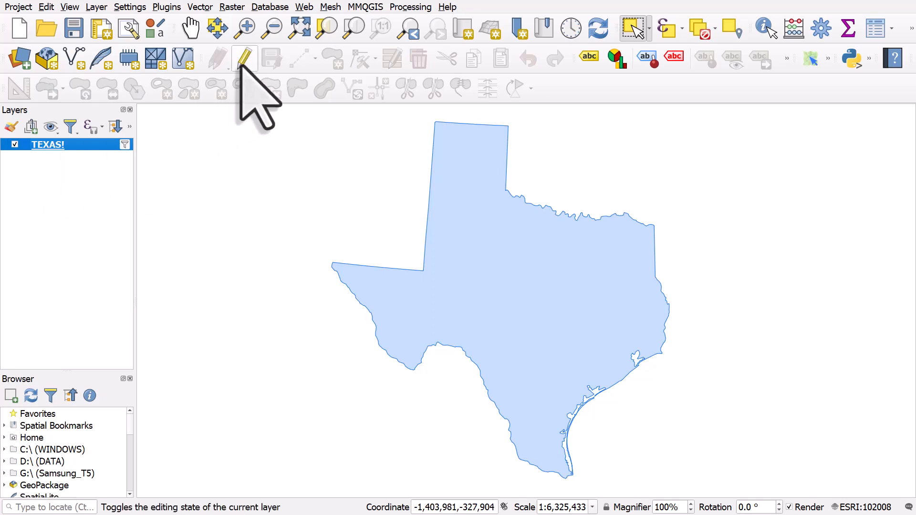
pyautogui.click(244, 57)
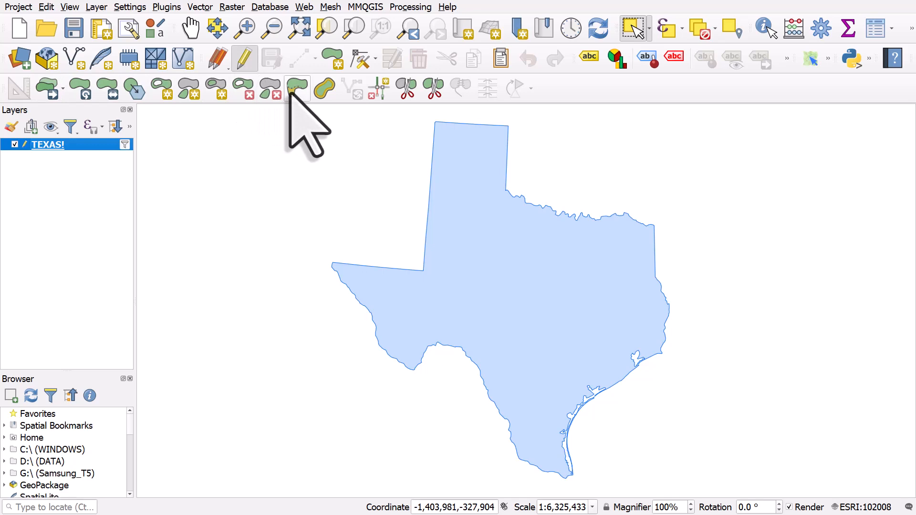
pyautogui.moveTo(298, 89)
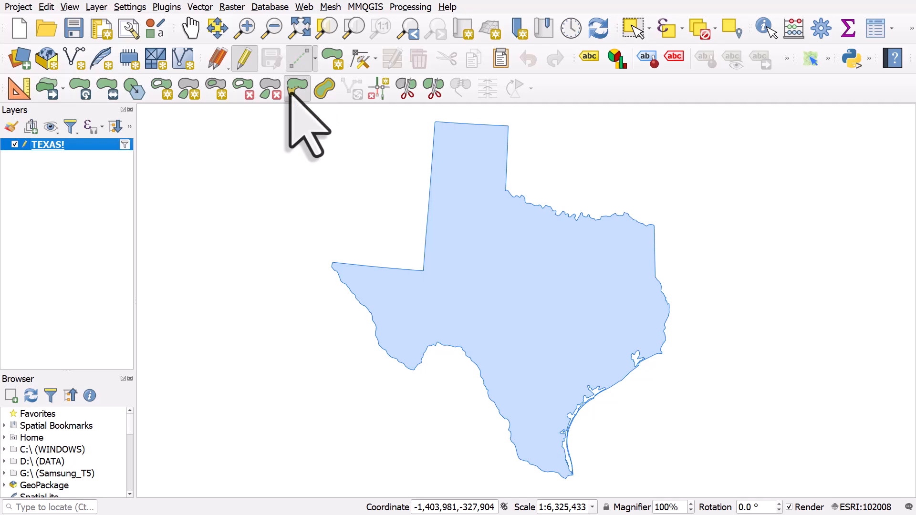
pyautogui.moveTo(456, 163)
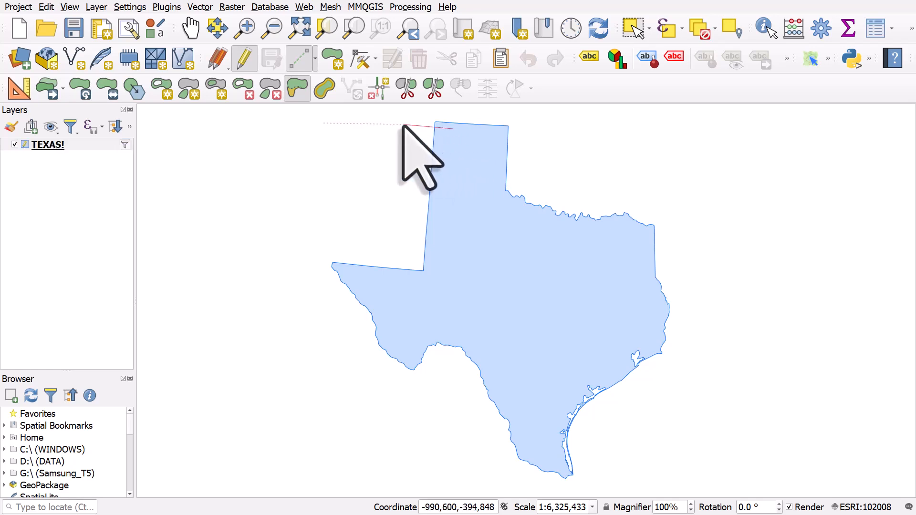
pyautogui.moveTo(292, 146)
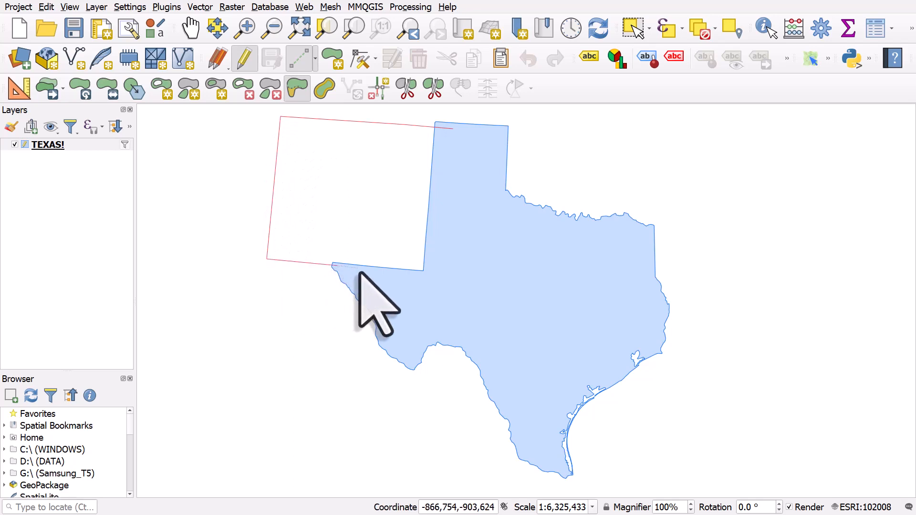
pyautogui.moveTo(374, 303)
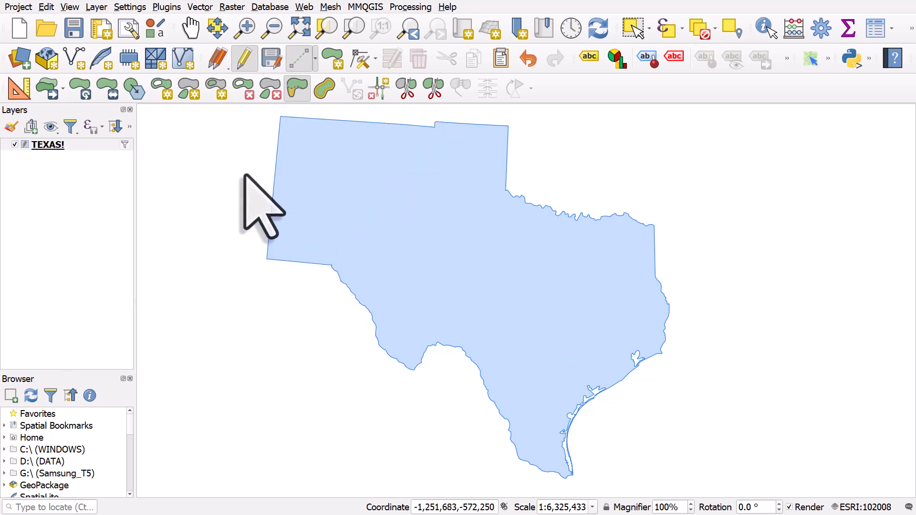
pyautogui.moveTo(299, 187)
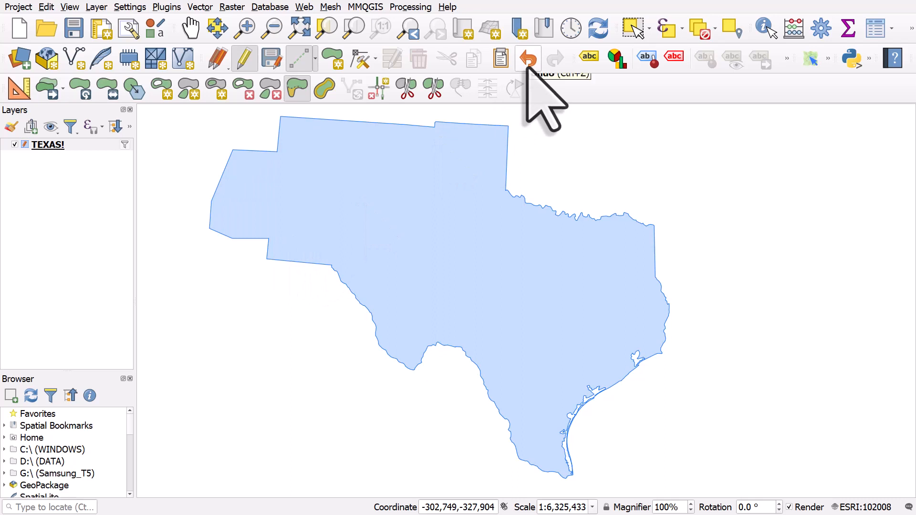
pyautogui.click(526, 59)
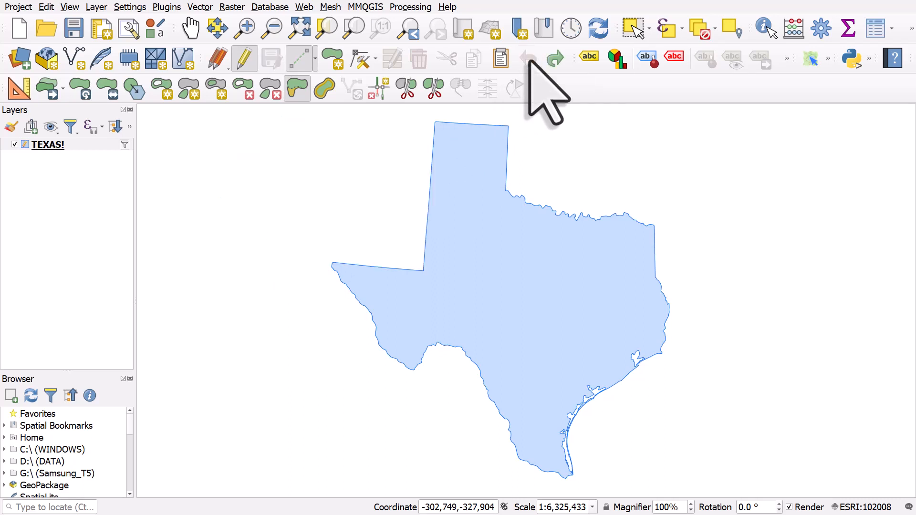
pyautogui.moveTo(325, 88)
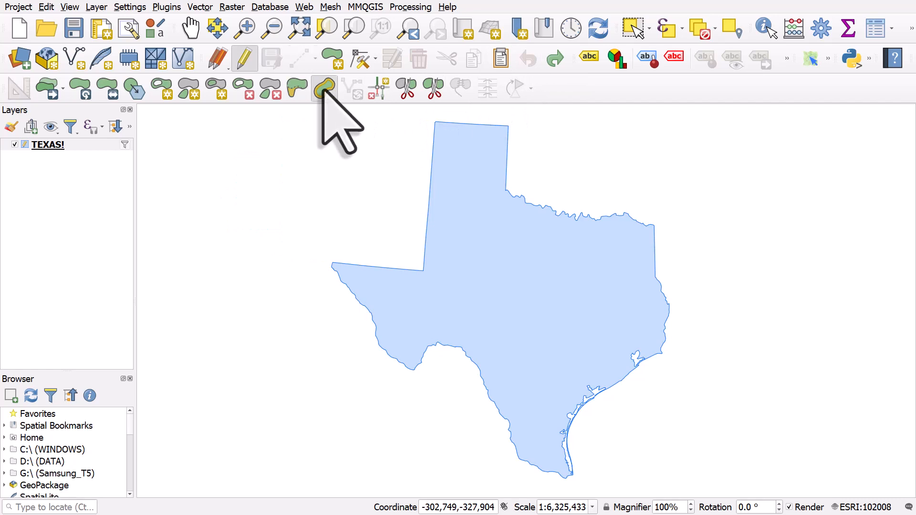
pyautogui.moveTo(323, 88)
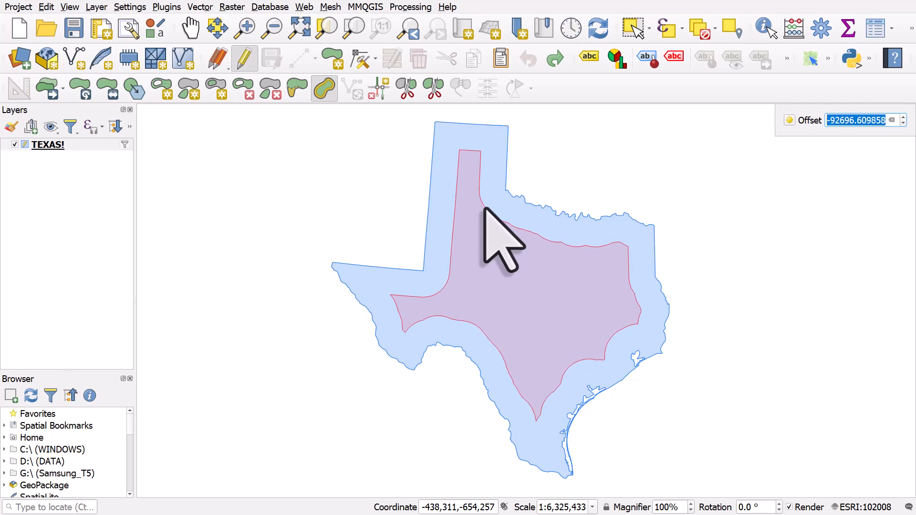
pyautogui.moveTo(484, 234)
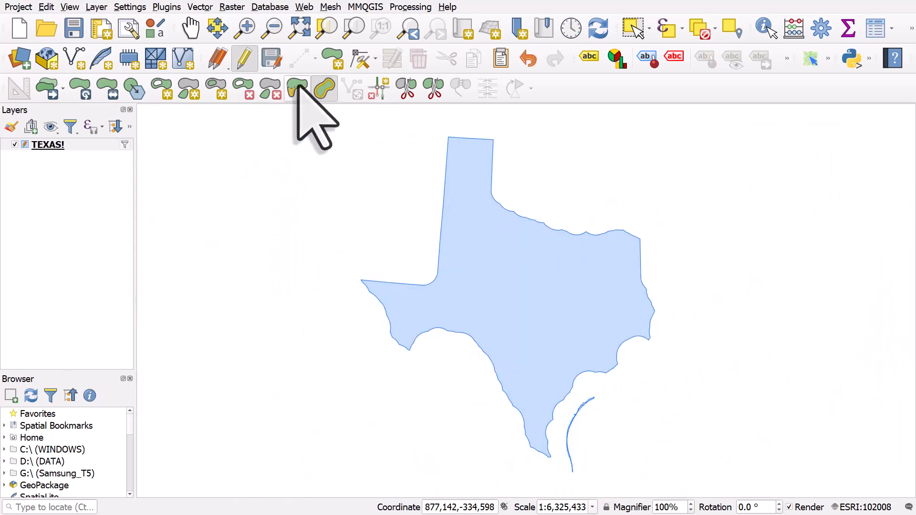
pyautogui.moveTo(325, 87)
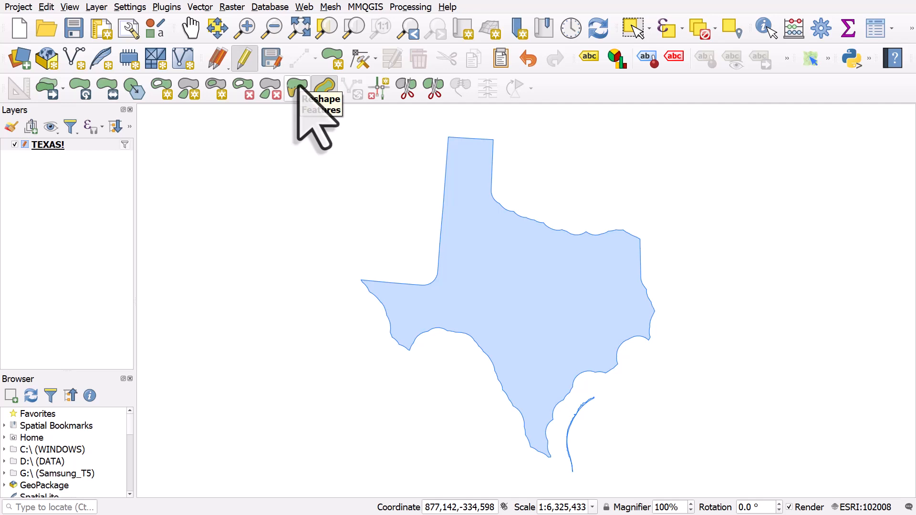
pyautogui.moveTo(323, 88)
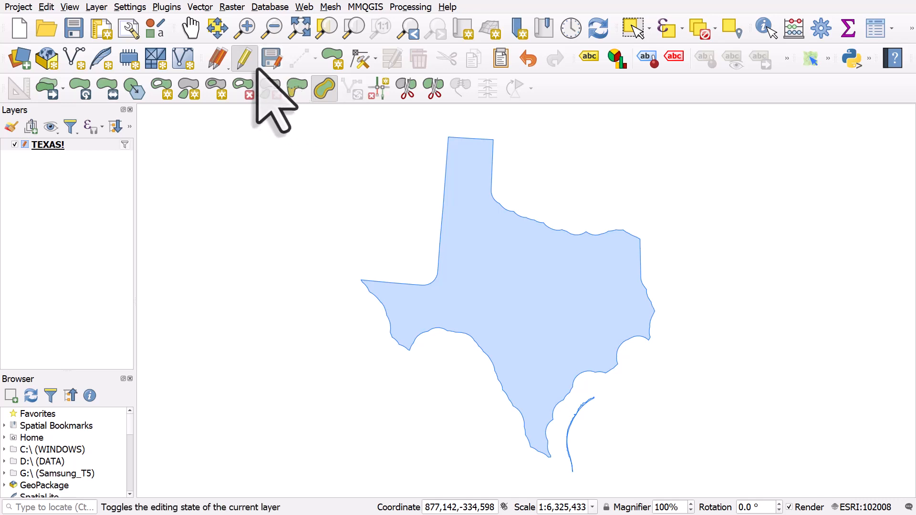
# Step: End editing on TEXAS! and discard the changes, restoring the original outline
pyautogui.click(244, 58)
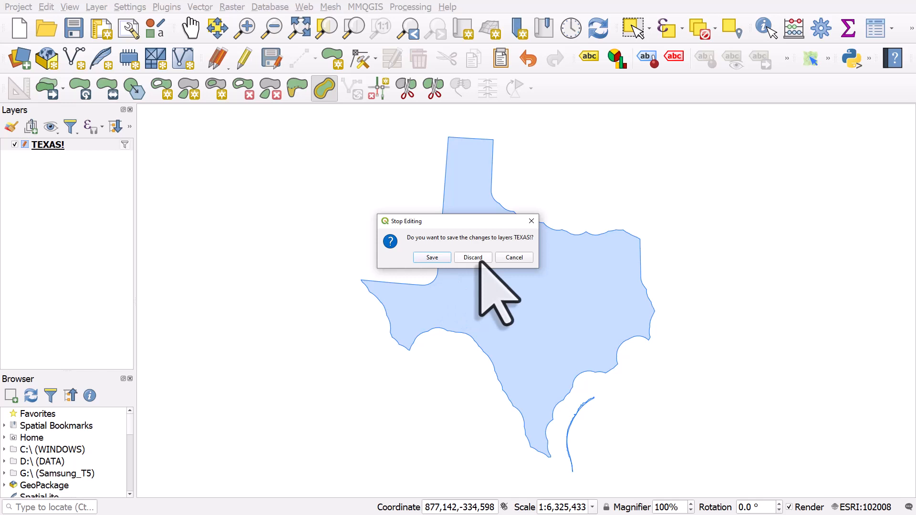
pyautogui.click(472, 257)
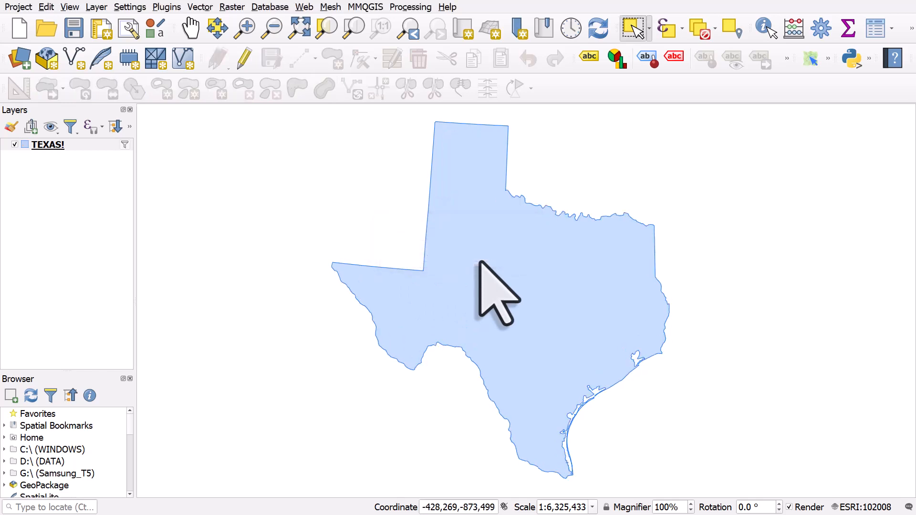